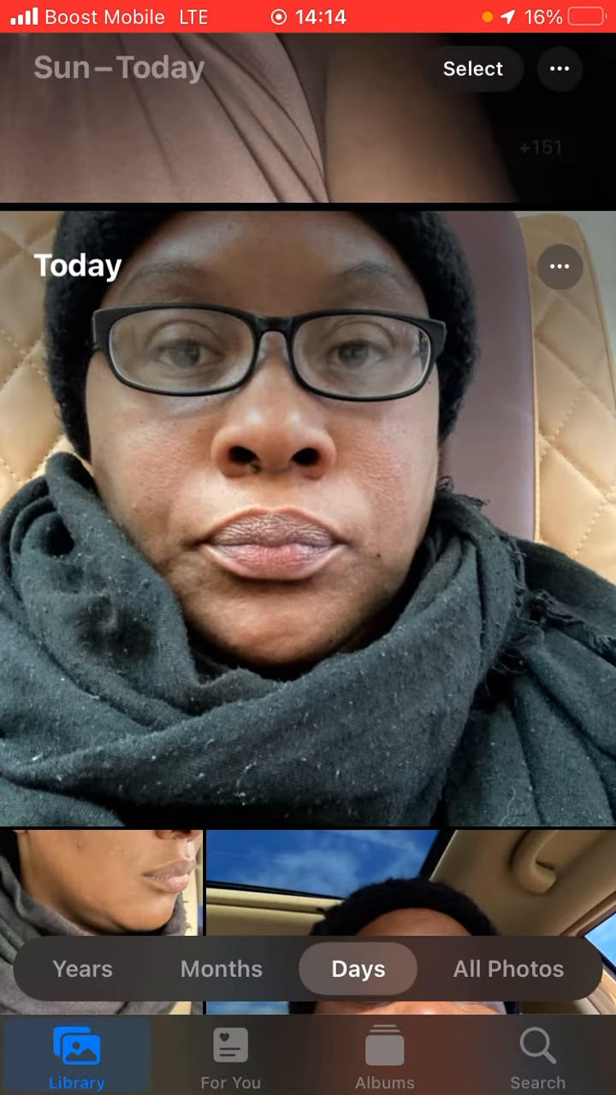
Leave the Photos day view for the home screen and open the Utilities folder.
click(384, 1048)
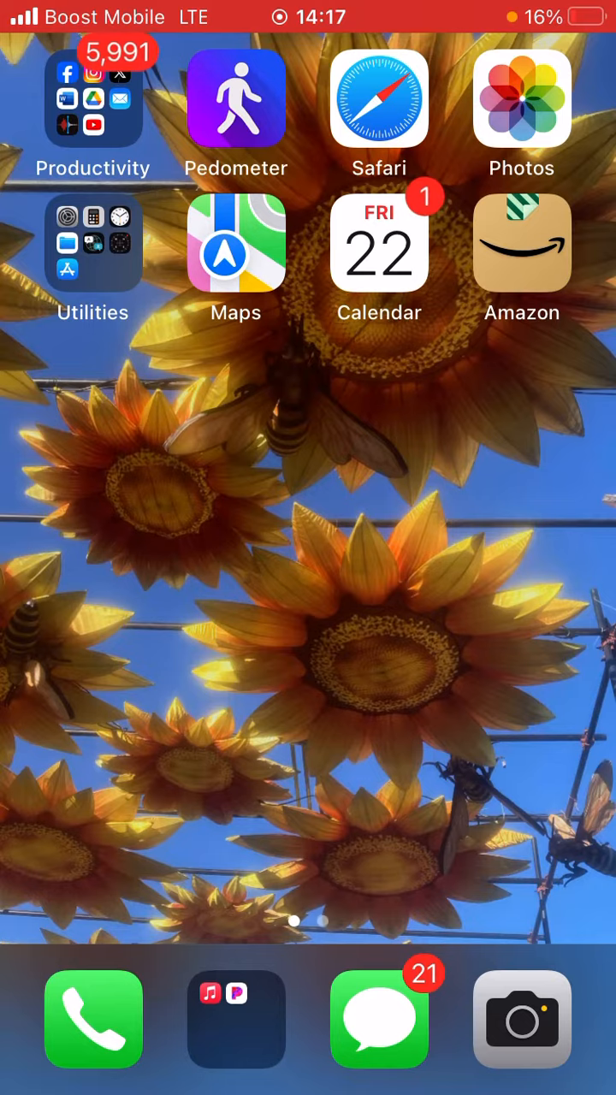
click(92, 244)
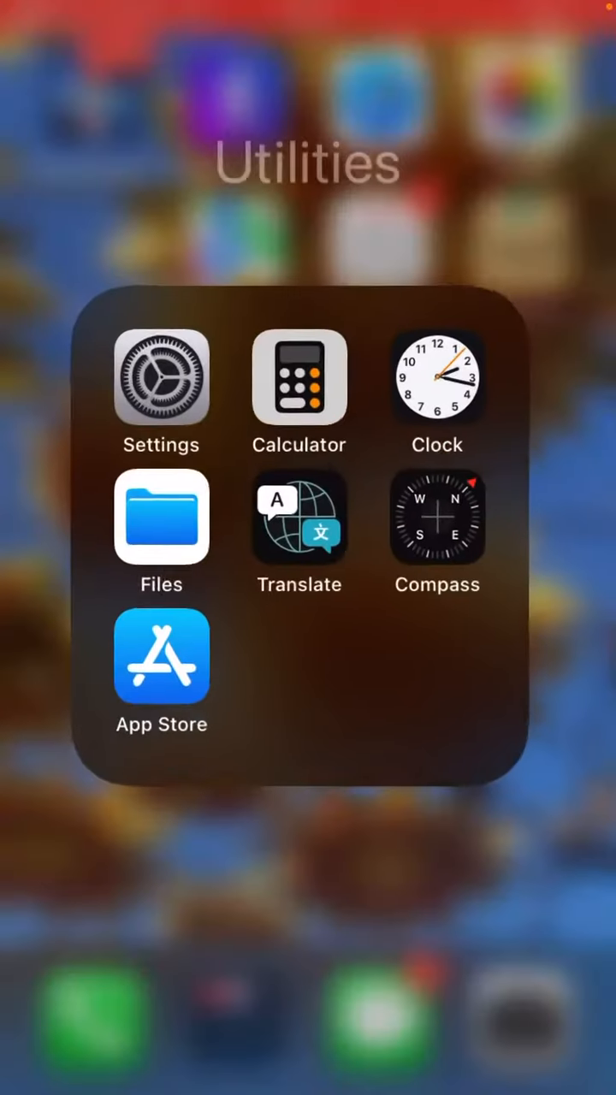